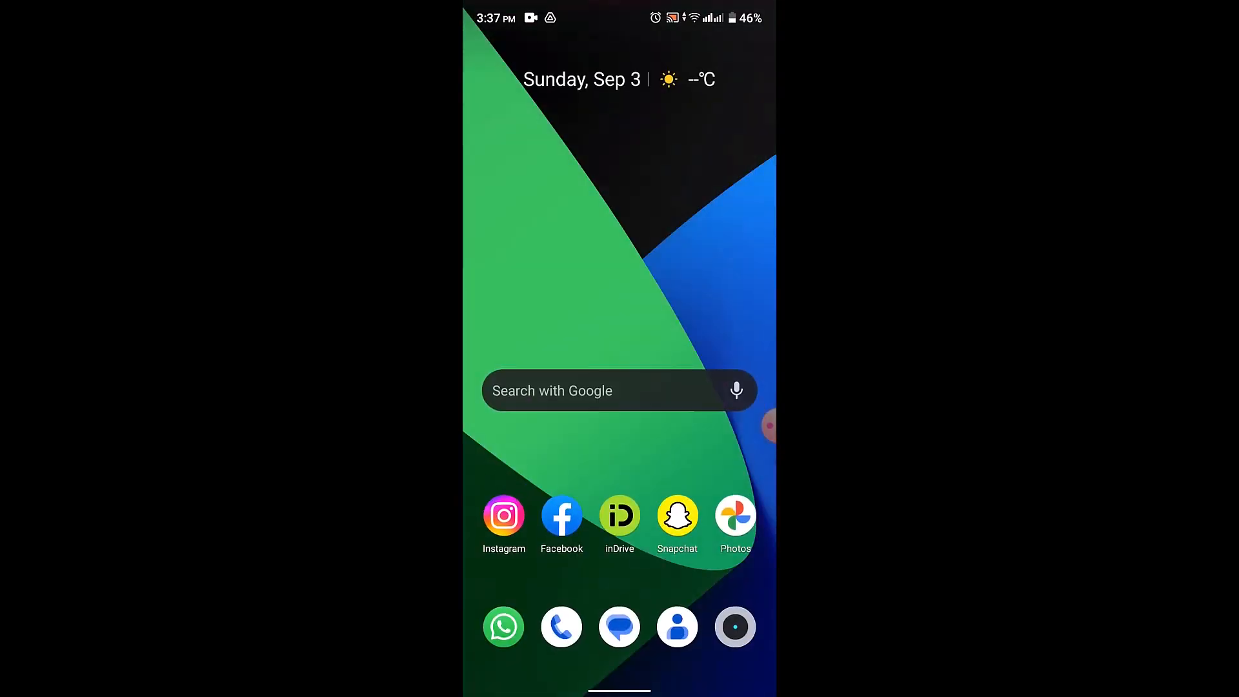
Locate the Play Store in the app drawer and launch it to reach Instagram's listing
scroll(up, 3)
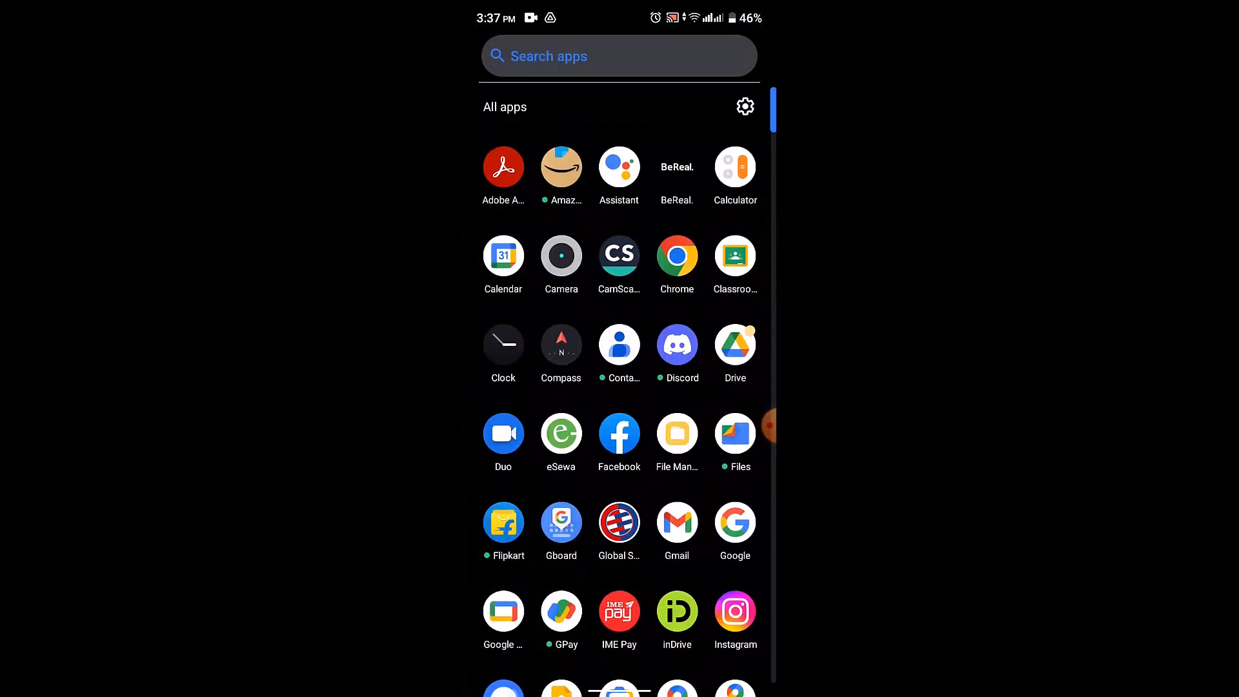
scroll(down, 3)
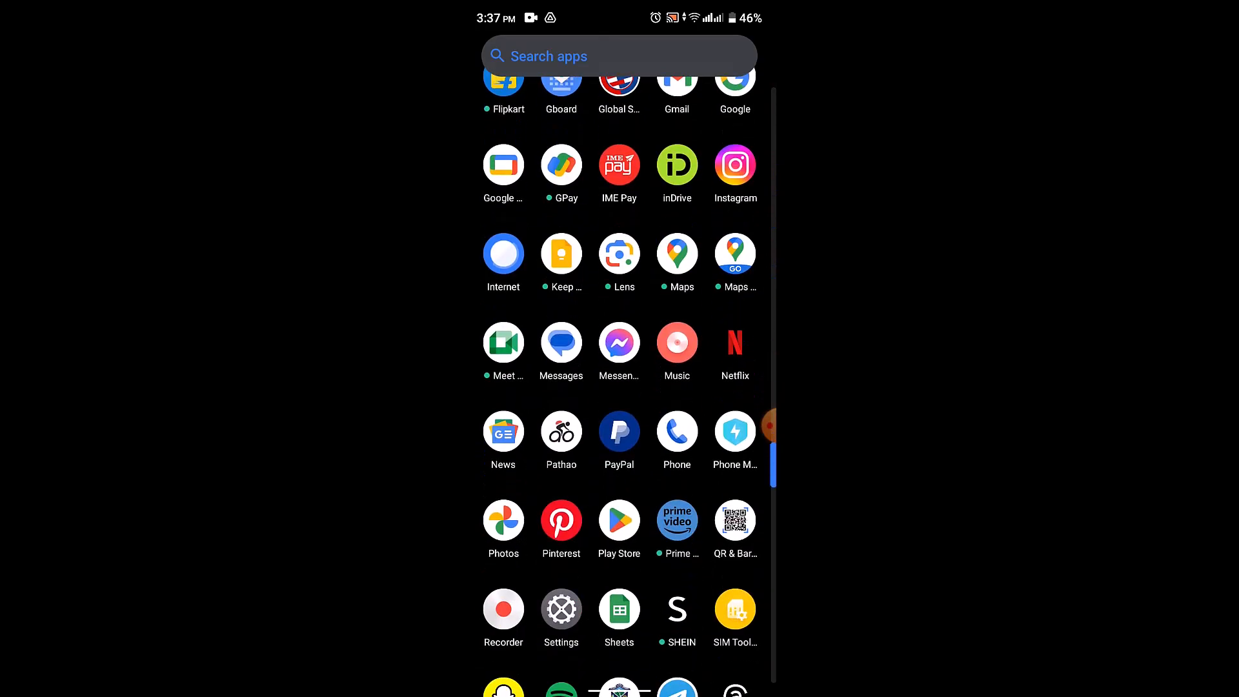
click(618, 56)
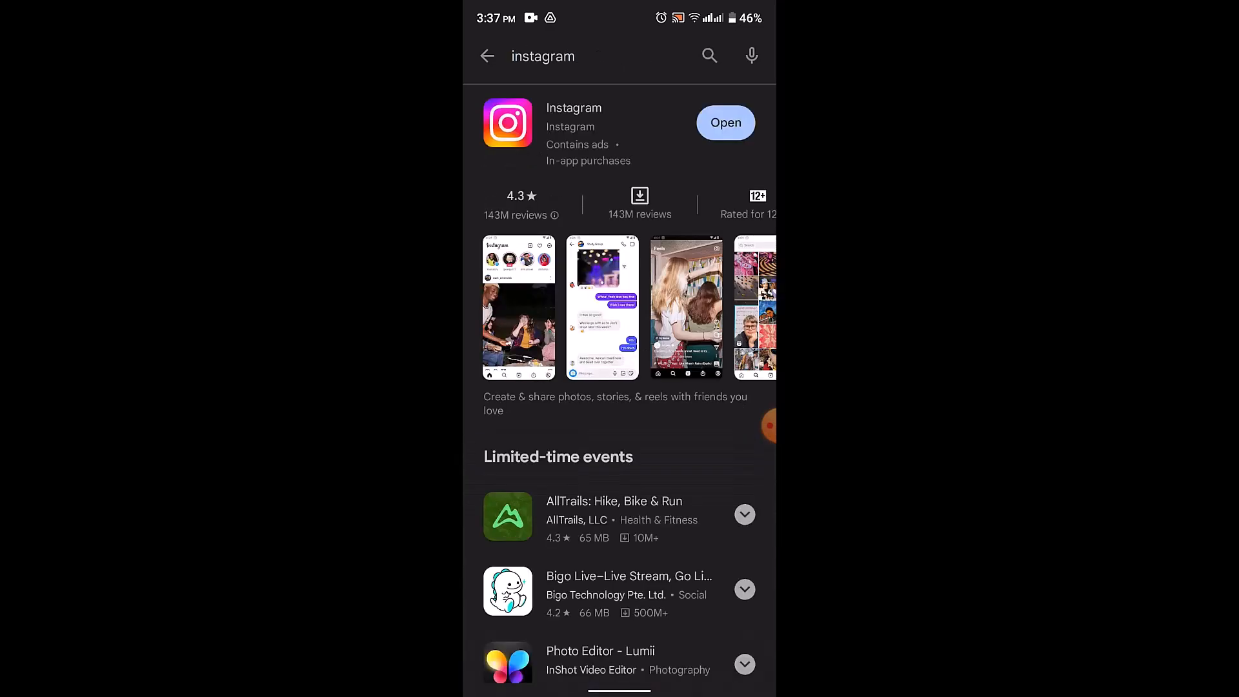
Launch Instagram from its store listing so the home feed appears
click(725, 123)
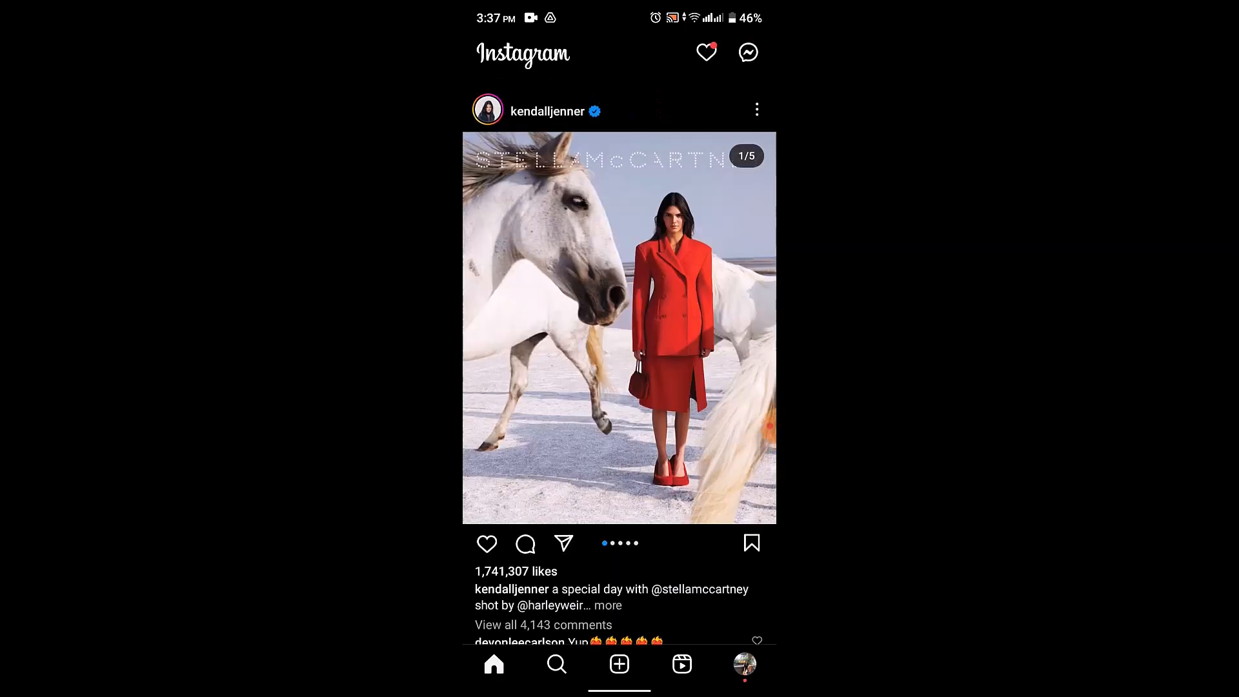
Go to the own profile and start editing its details
scroll(down, 3)
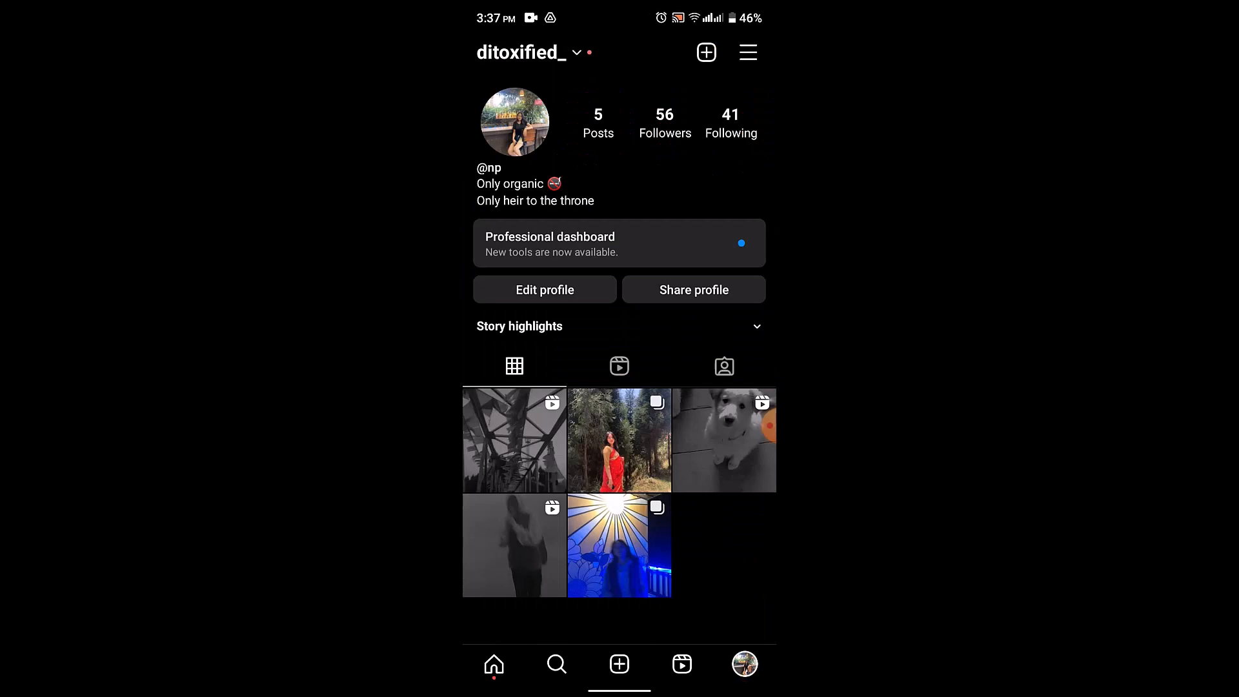
click(545, 290)
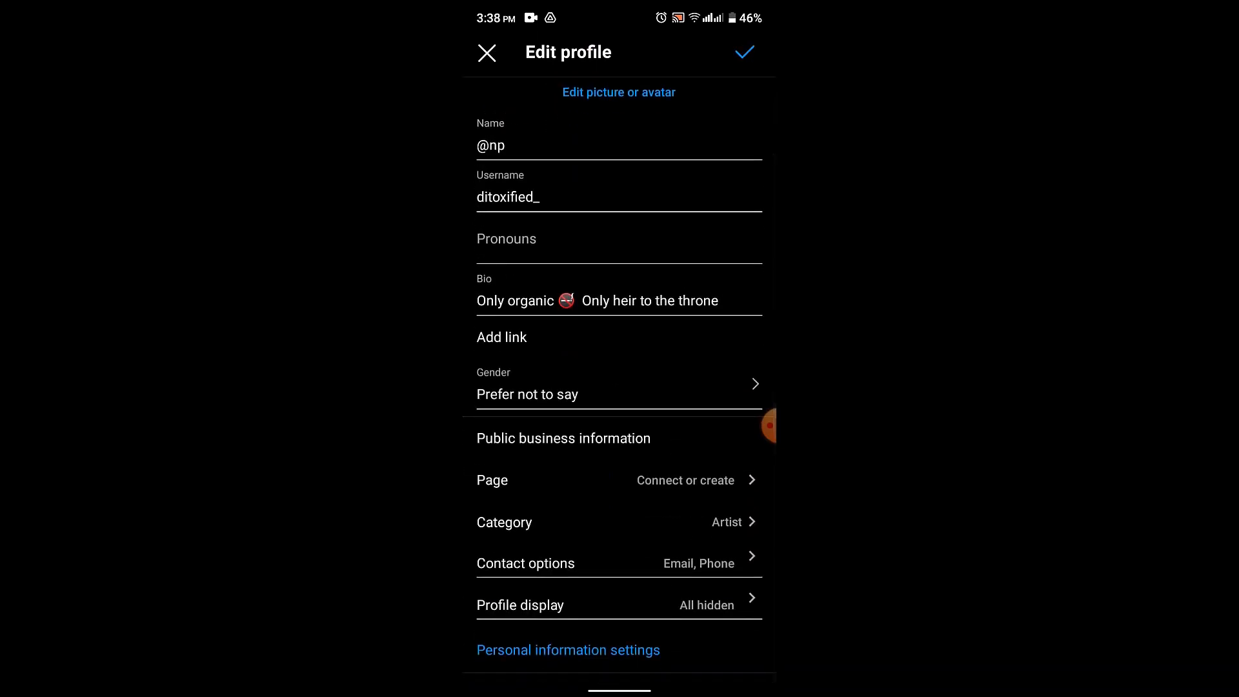
Begin adding an external link from the profile's link settings
click(502, 336)
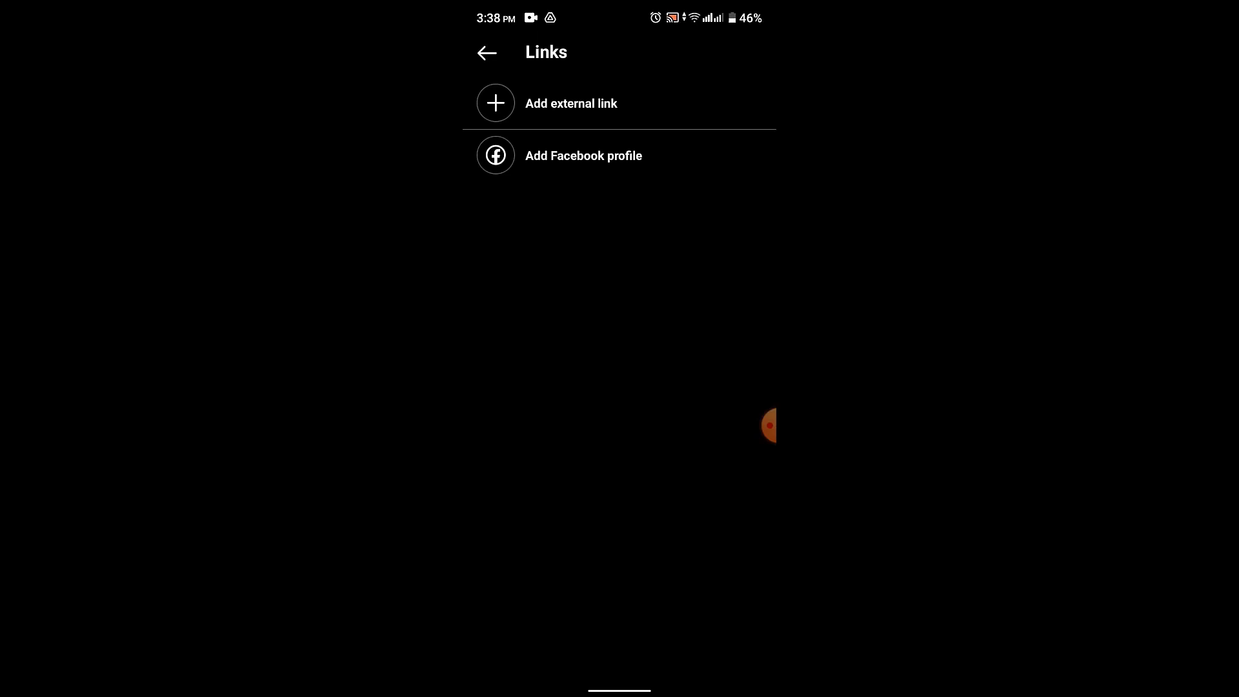
click(570, 104)
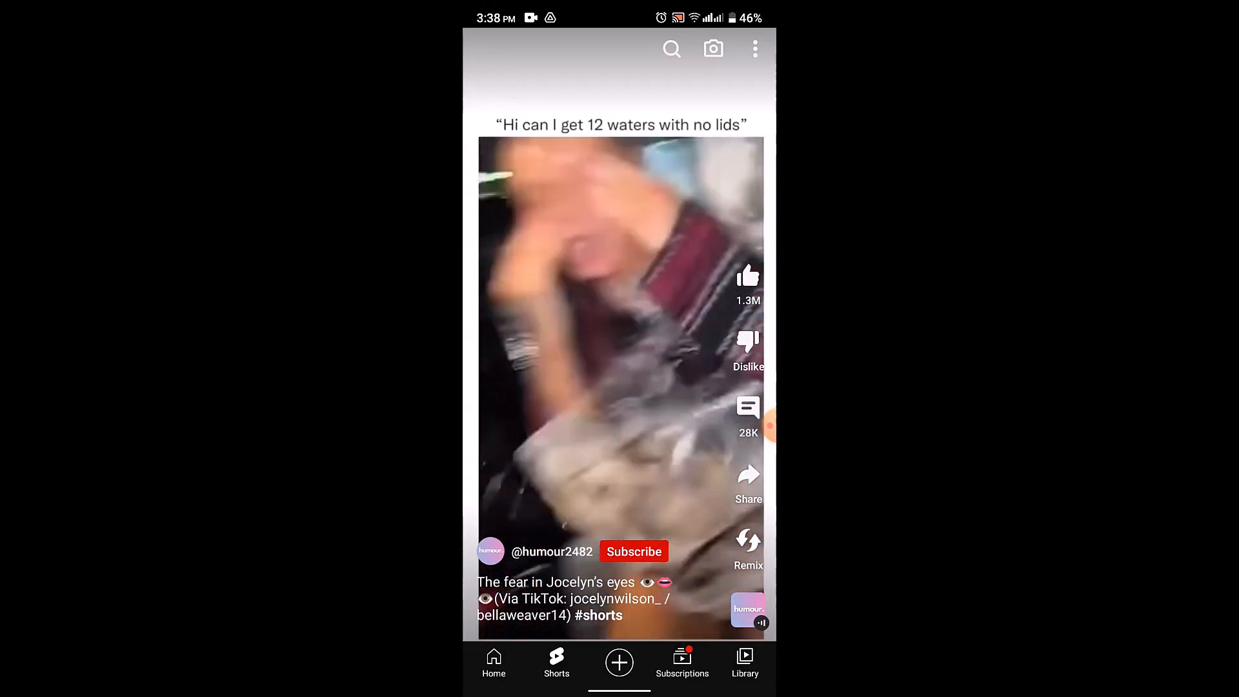
Share the YouTube Short to copy its link for the Instagram URL field
click(747, 474)
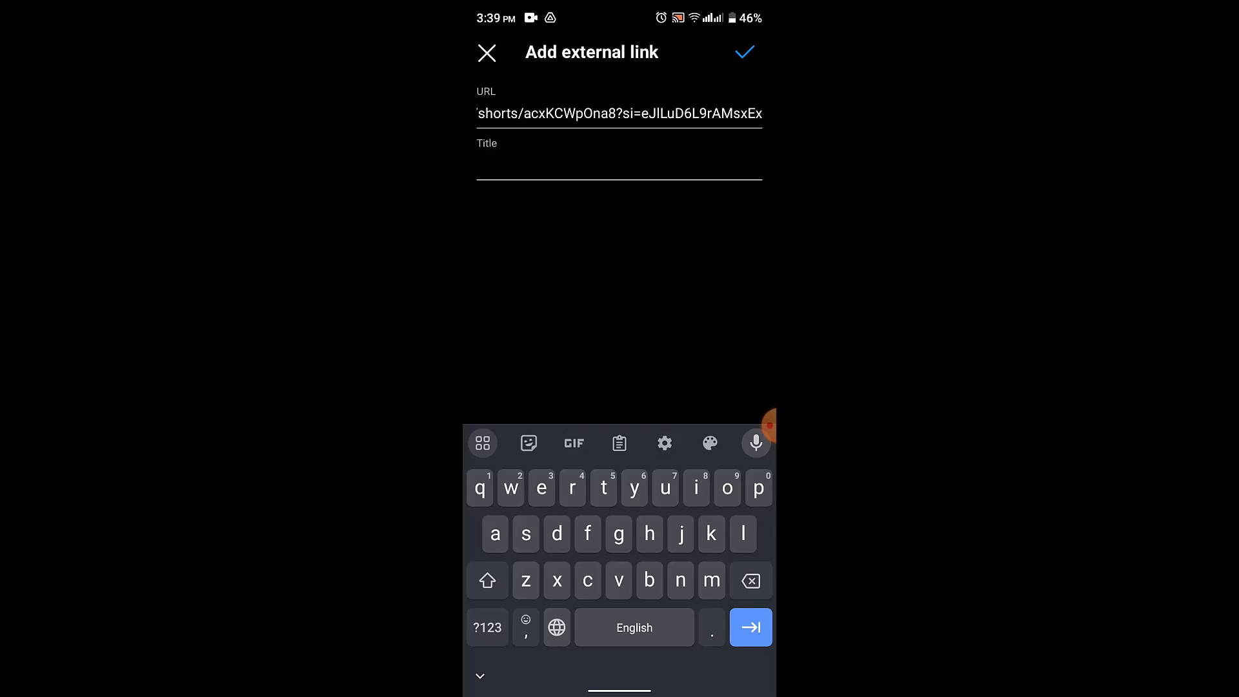
Save the pasted YouTube Shorts link so it shows under the bio
click(743, 52)
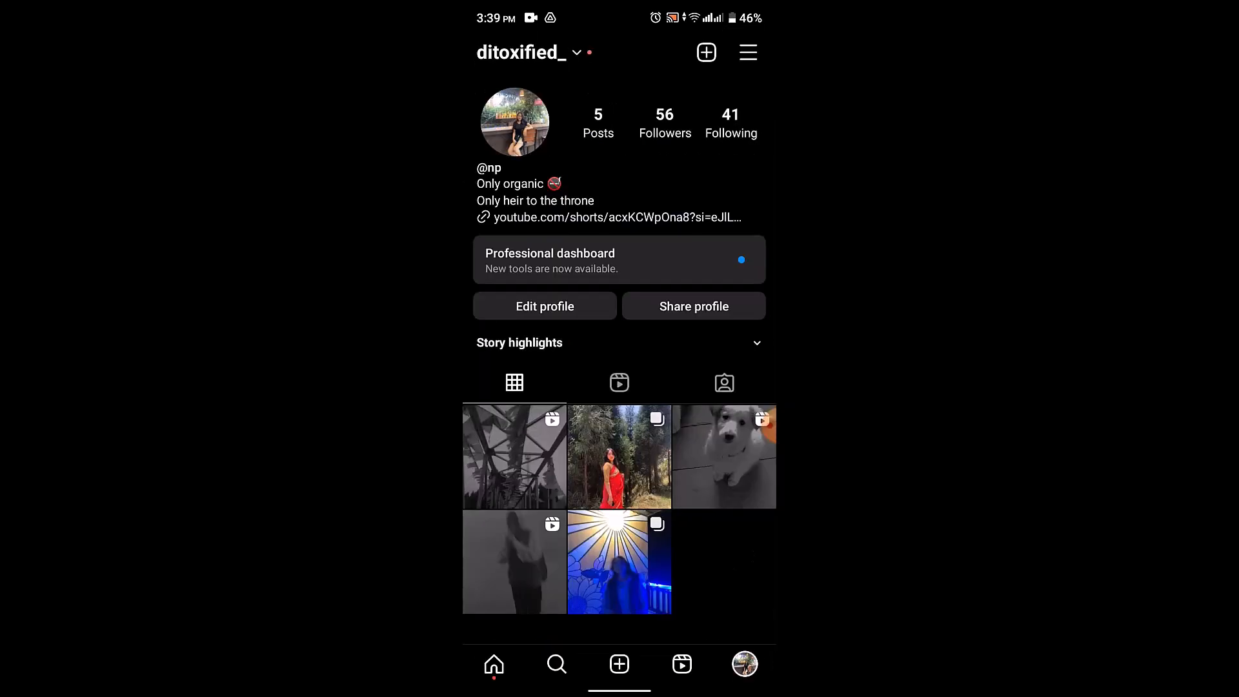
Follow the youtube.com bio link and confirm the link history prompt to play the Short
click(617, 217)
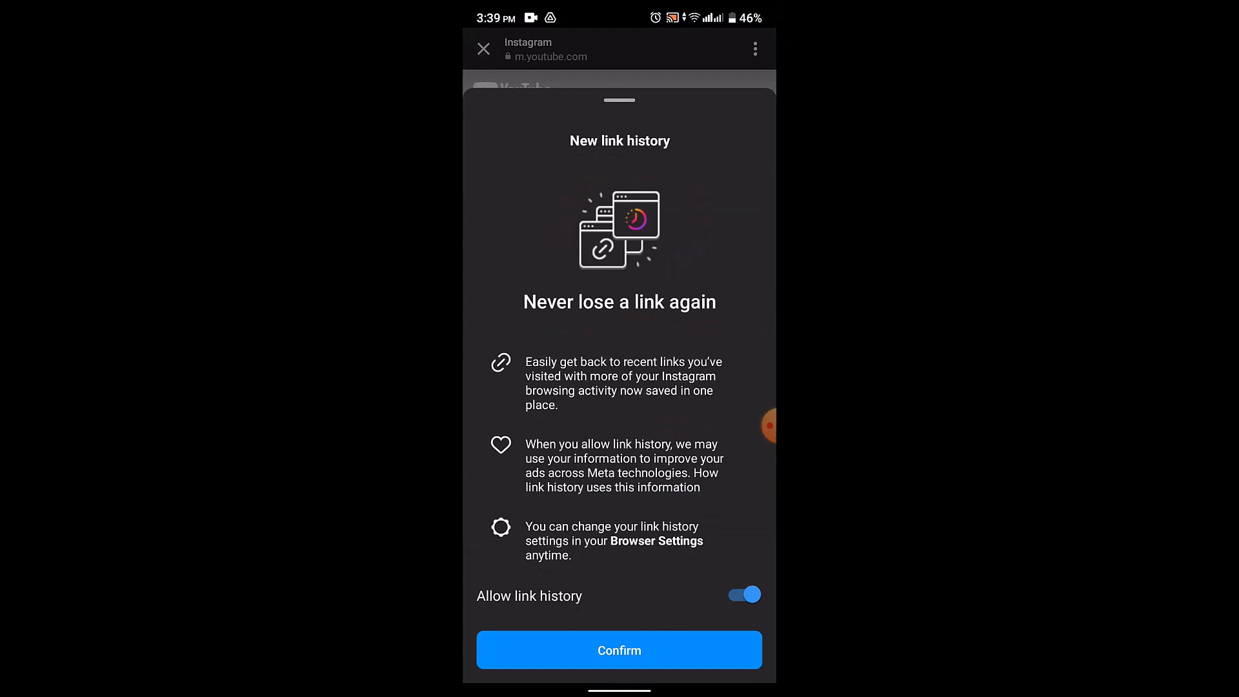
click(618, 649)
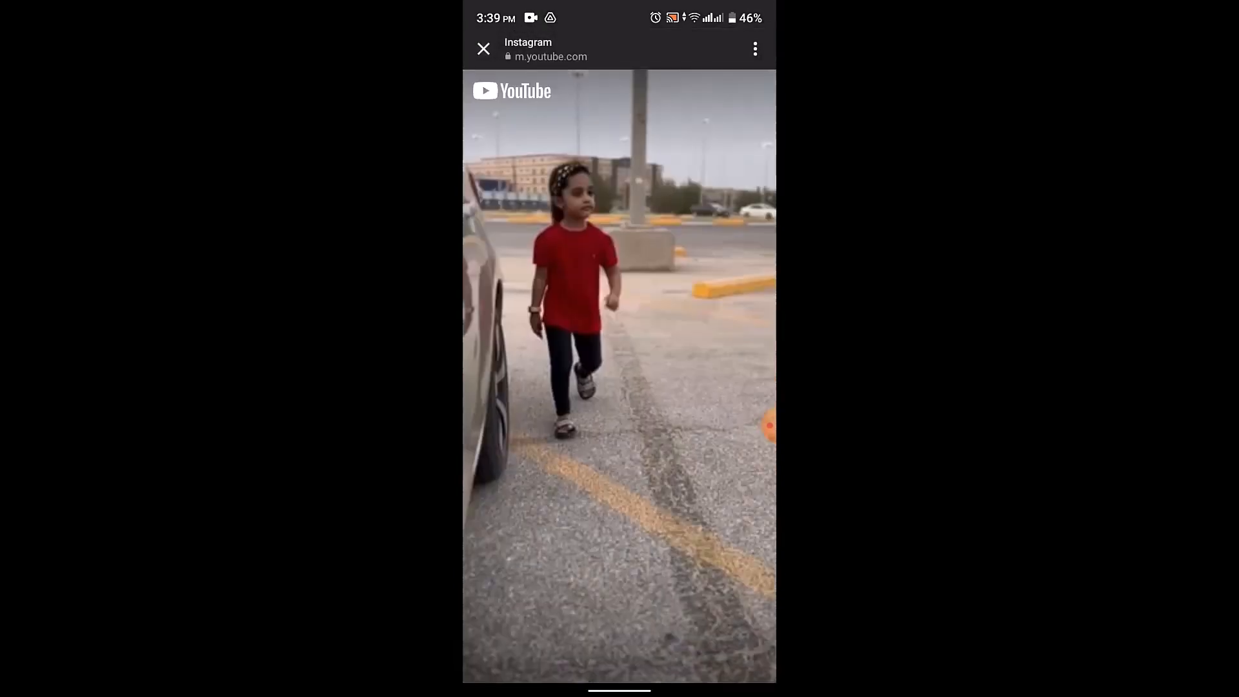